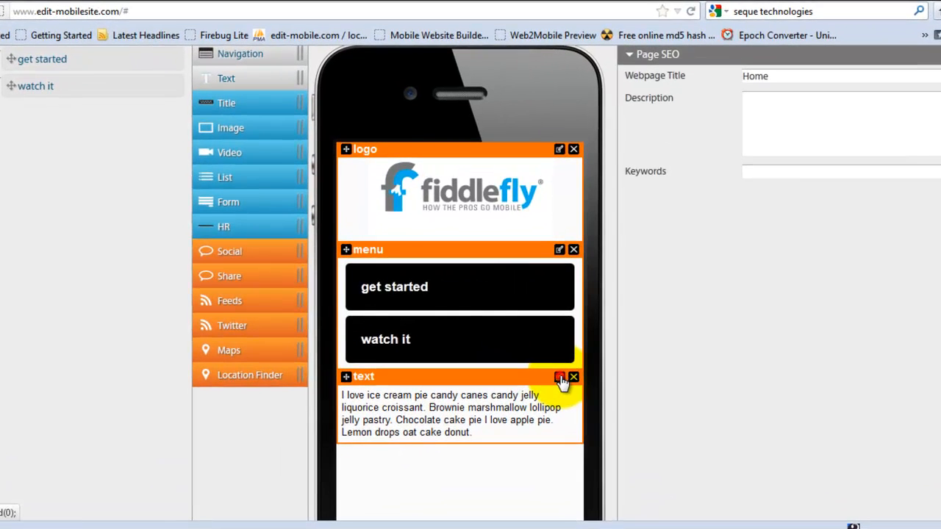
- Open the text widget in the content editor and clear its candy placeholder text
click(558, 376)
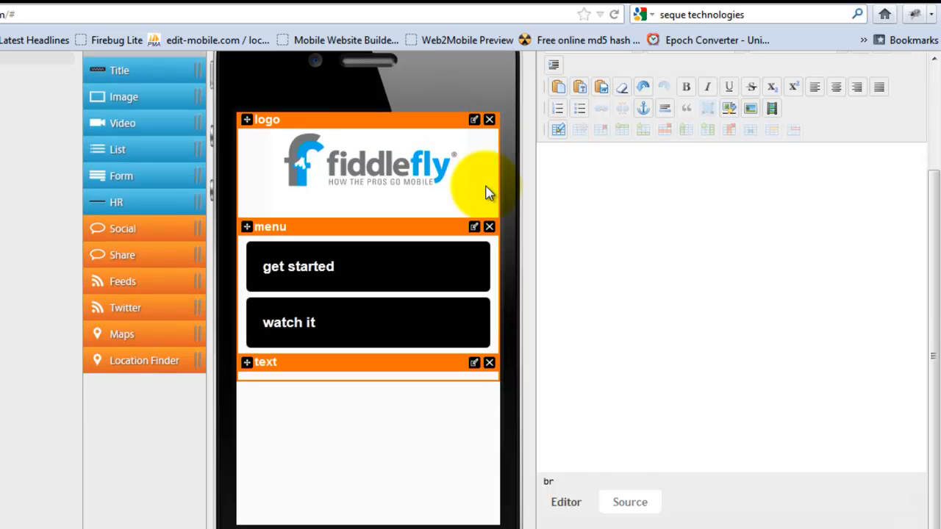
- Enter 'Hello world and thank you for choosing fiddelfly.' as the widget's text
text(Hello)
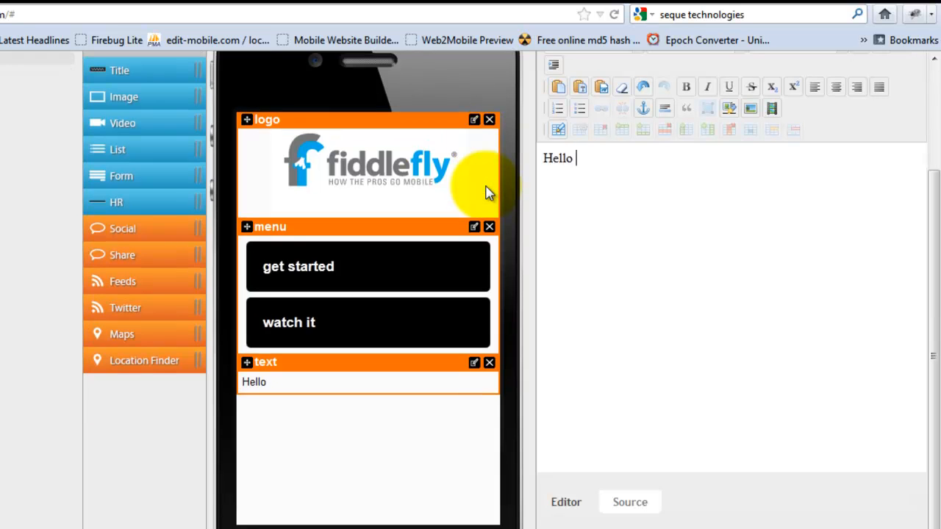
text(world and thank you)
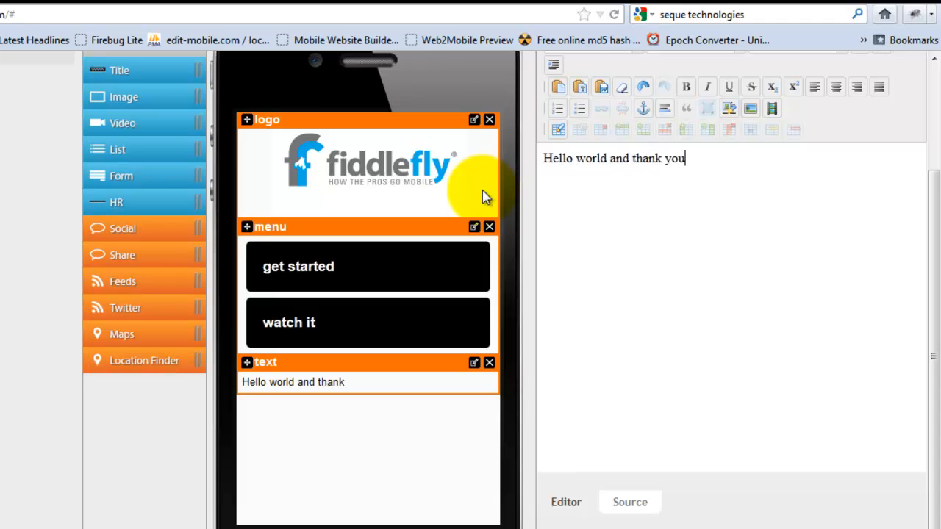
text(for choosing)
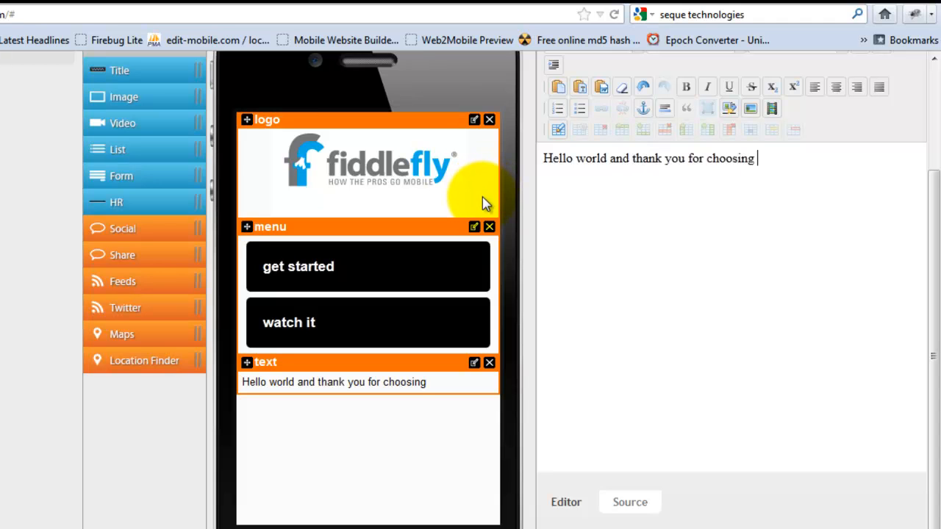
text(fiddelfly.)
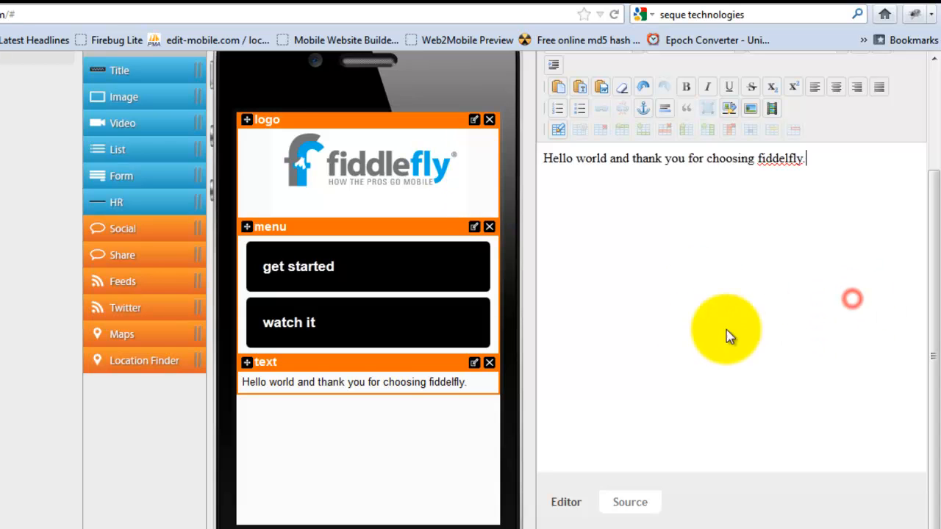
mouse_move(312, 388)
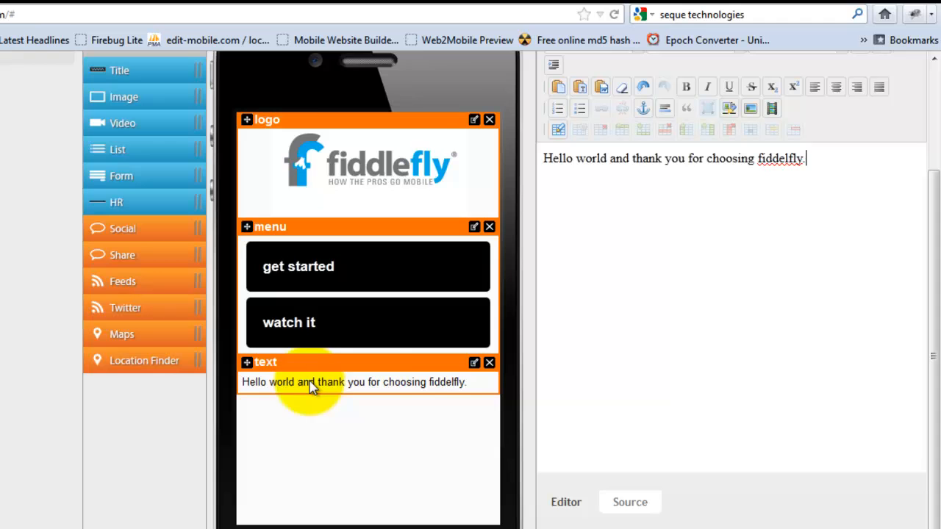
mouse_move(853, 316)
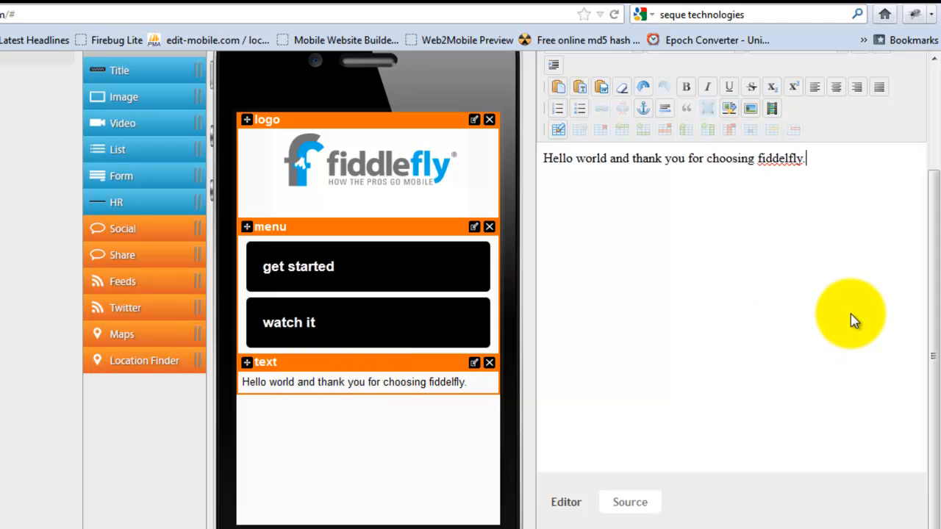
mouse_move(845, 322)
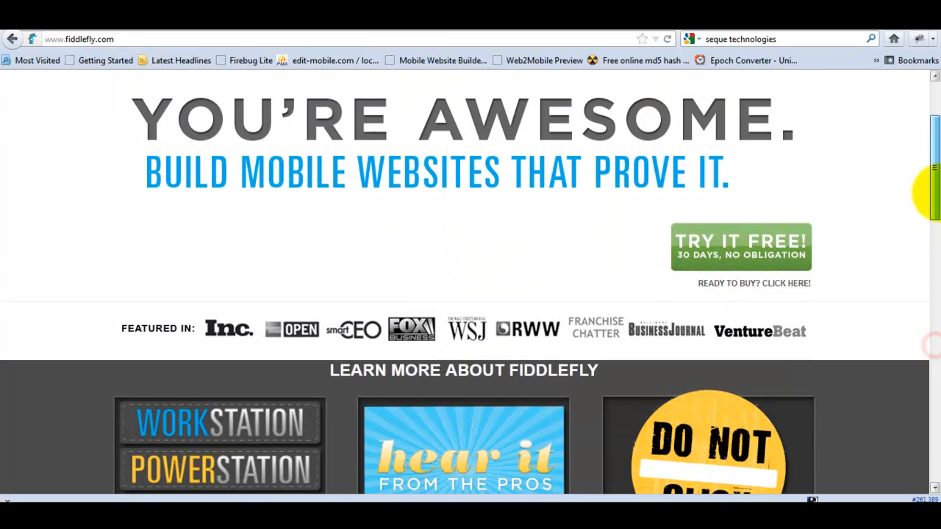
- Scroll down the fiddlefly.com homepage to the drag-and-drop description paragraph
scroll(down, 3)
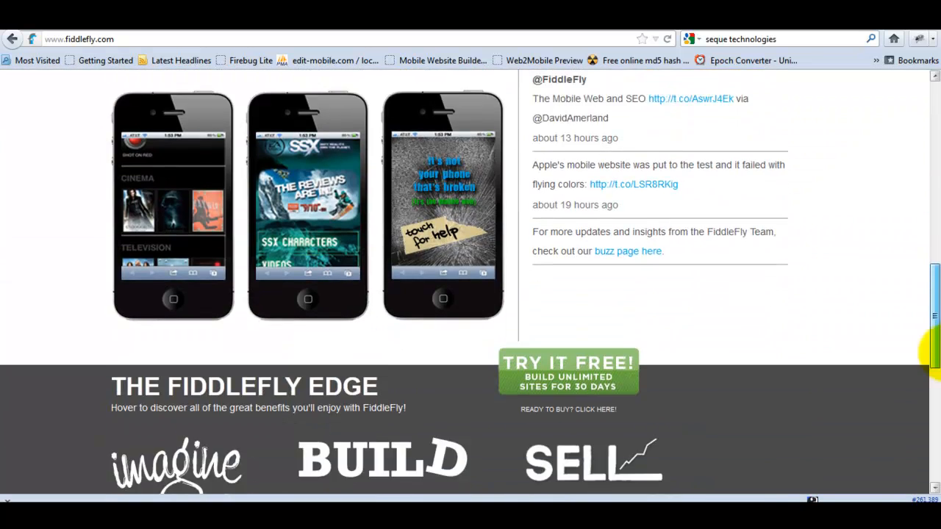
scroll(down, 3)
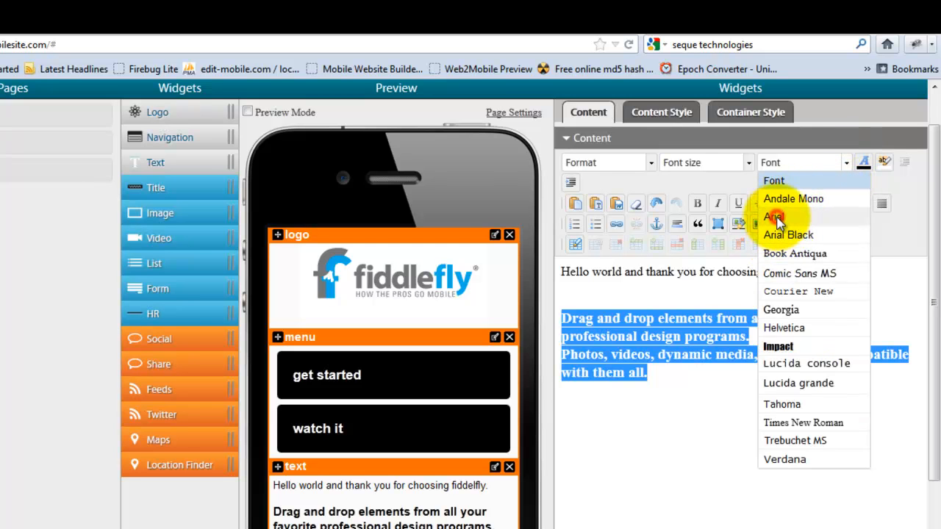
- Set the pasted drag-and-drop paragraph to Arial font and plain Paragraph format
click(776, 216)
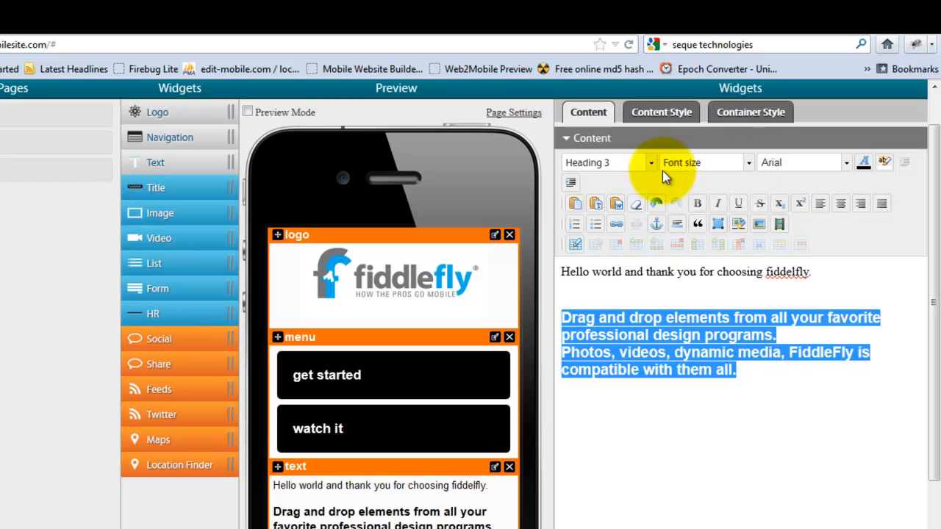
click(649, 162)
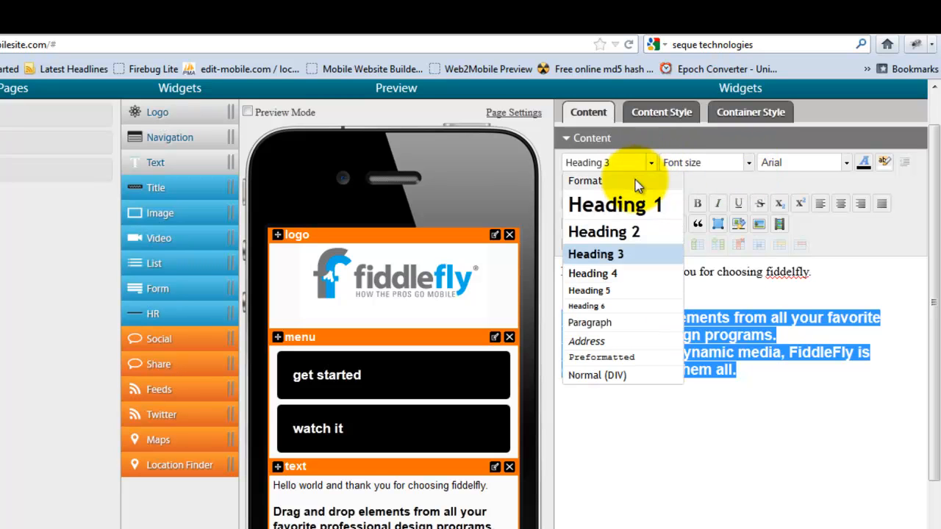
mouse_move(589, 322)
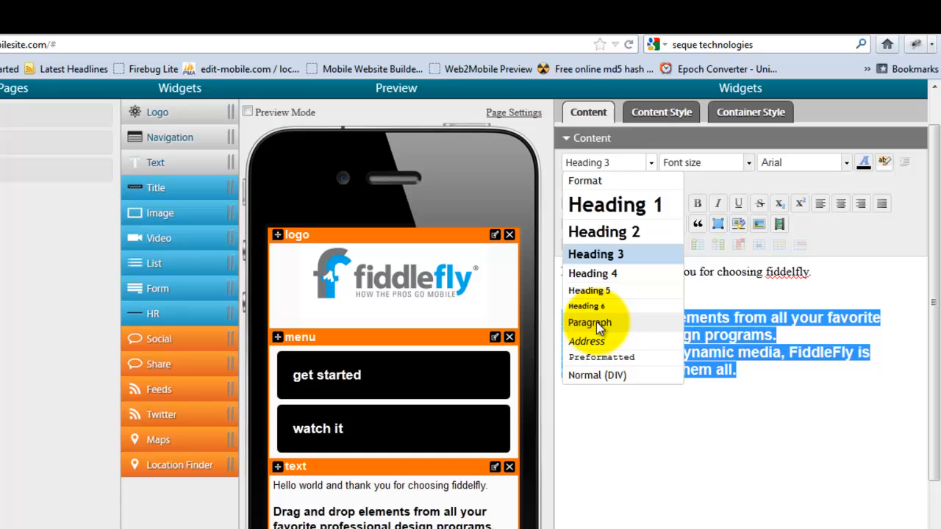
click(589, 324)
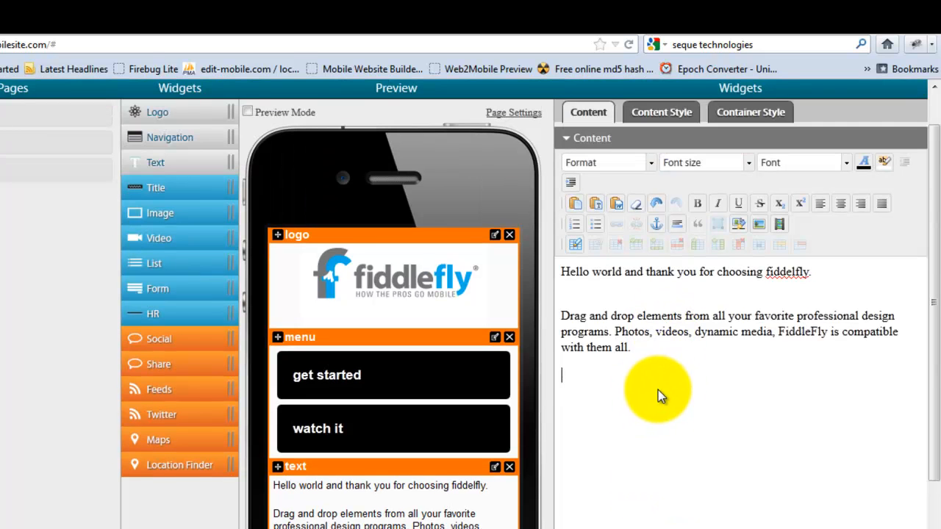
mouse_move(645, 410)
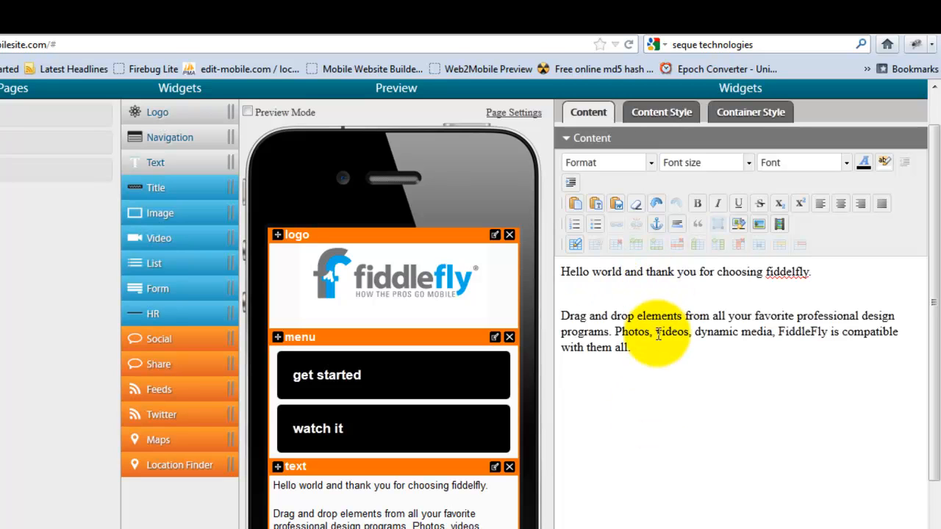
mouse_move(664, 374)
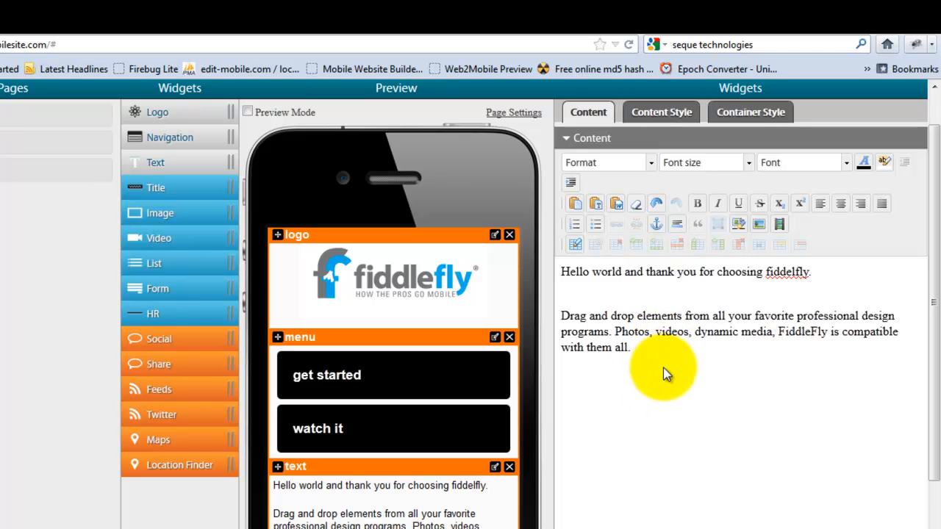
mouse_move(671, 408)
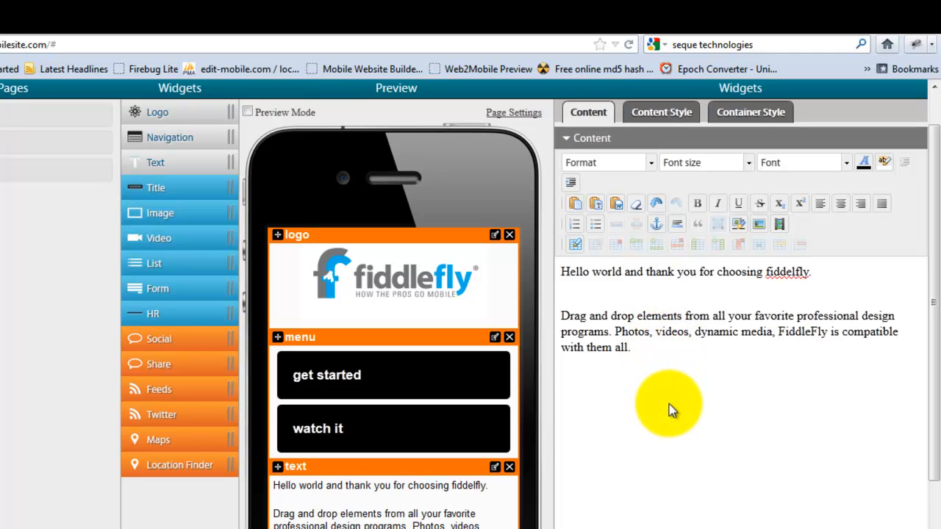